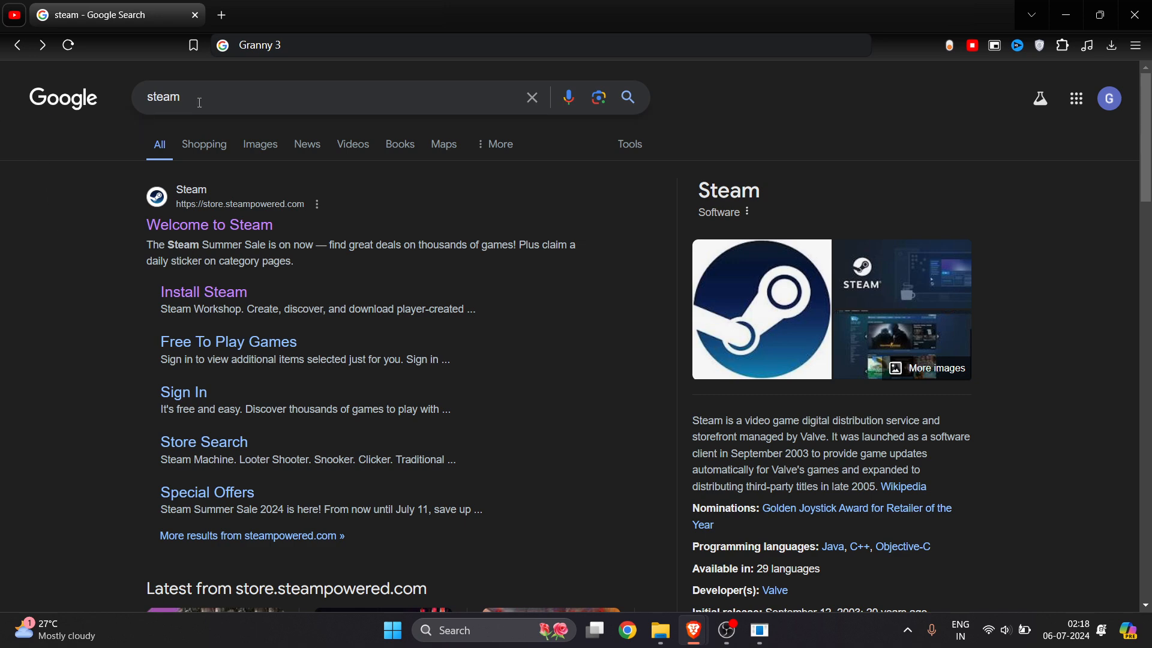
mouse_move(210, 225)
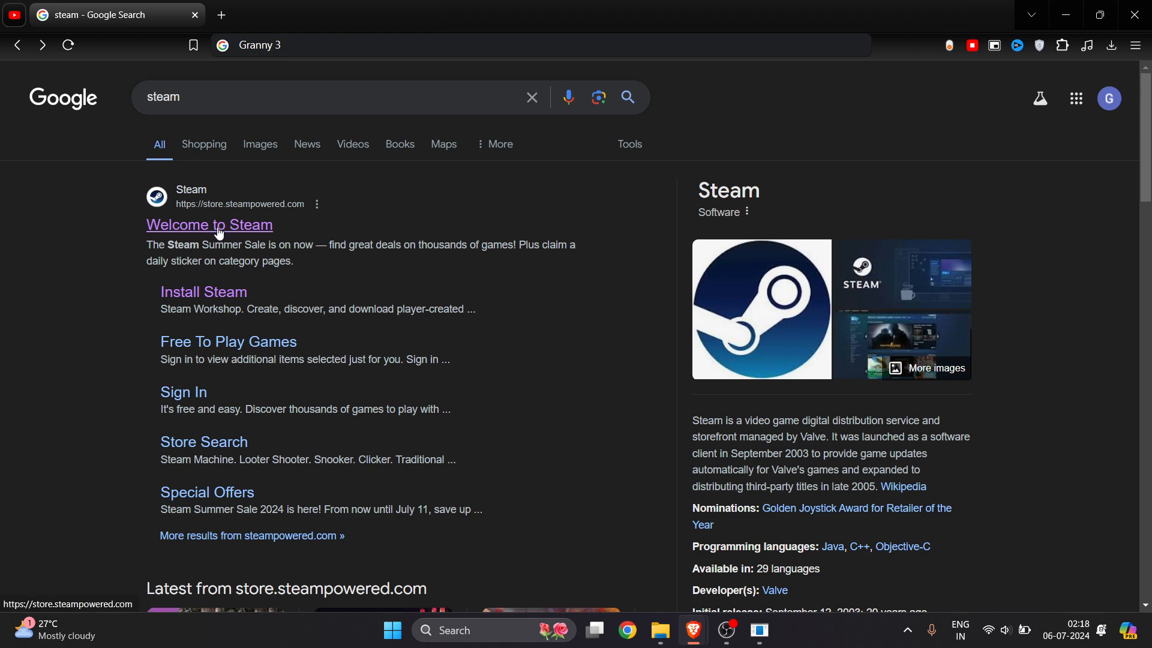
Step: Open the 'Welcome to Steam' result from the Google search for steam
left_click(209, 225)
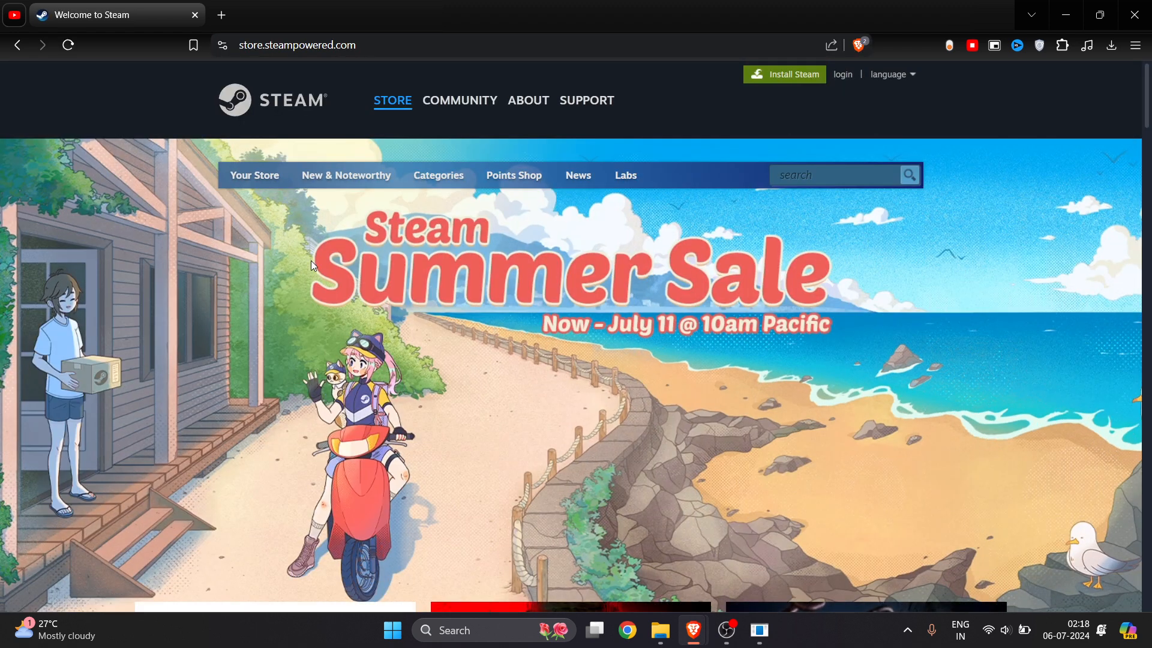
mouse_move(272, 202)
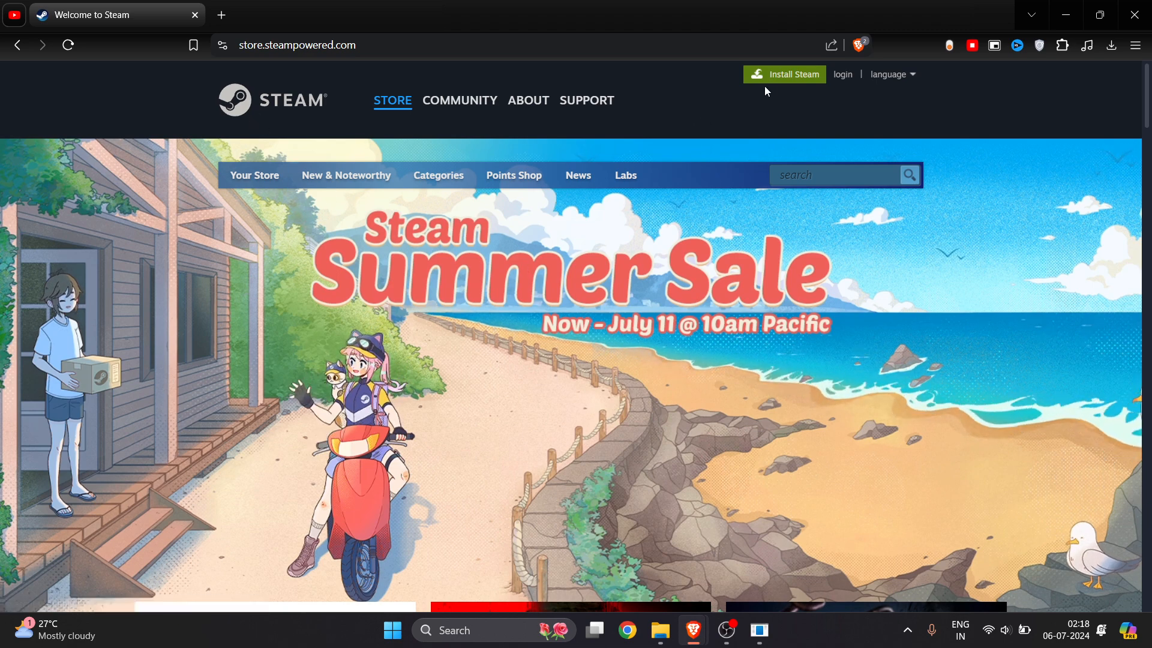
Step: Download the Steam installer from the Install Steam page and run SteamSetup (6).exe
left_click(528, 100)
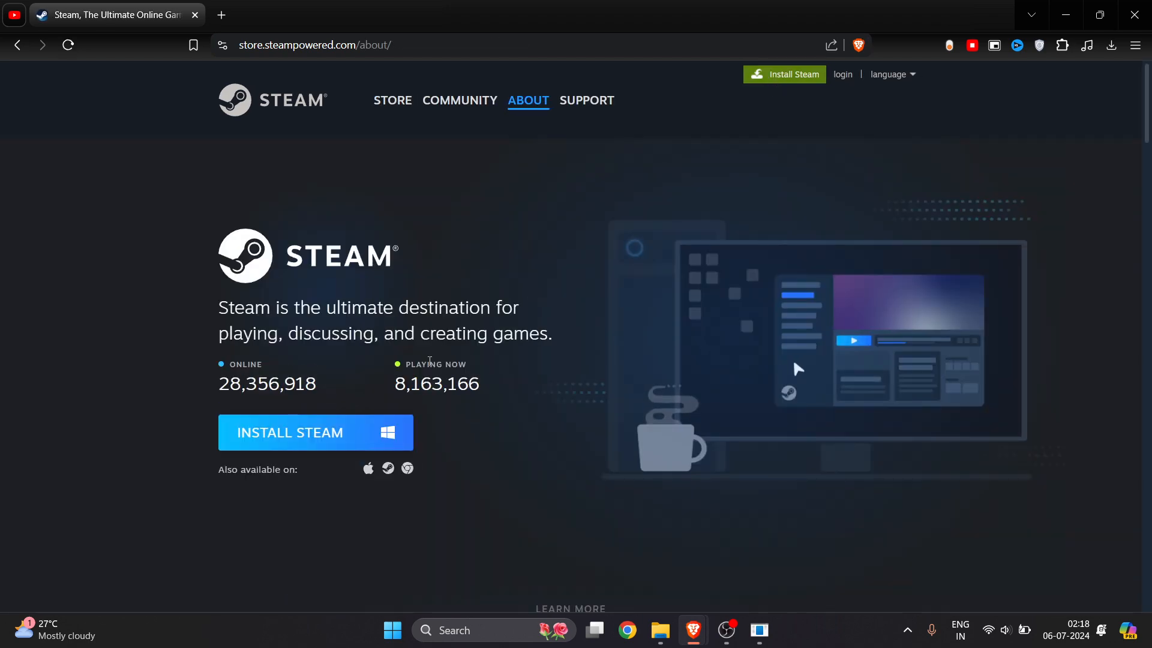
left_click(315, 432)
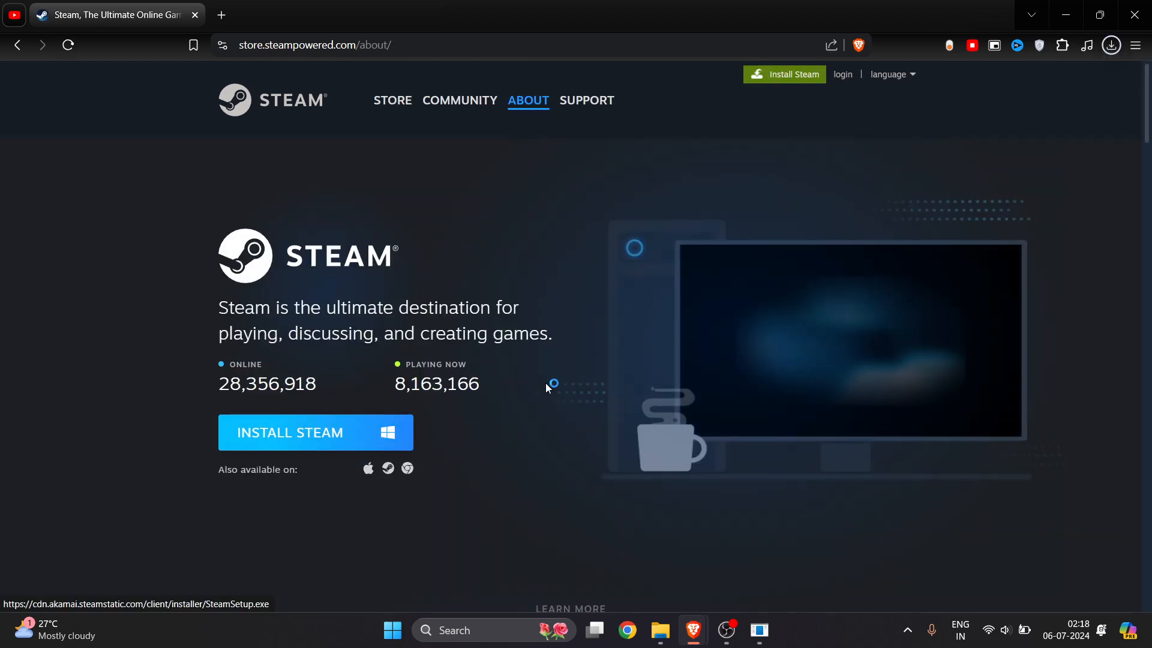
left_click(1111, 45)
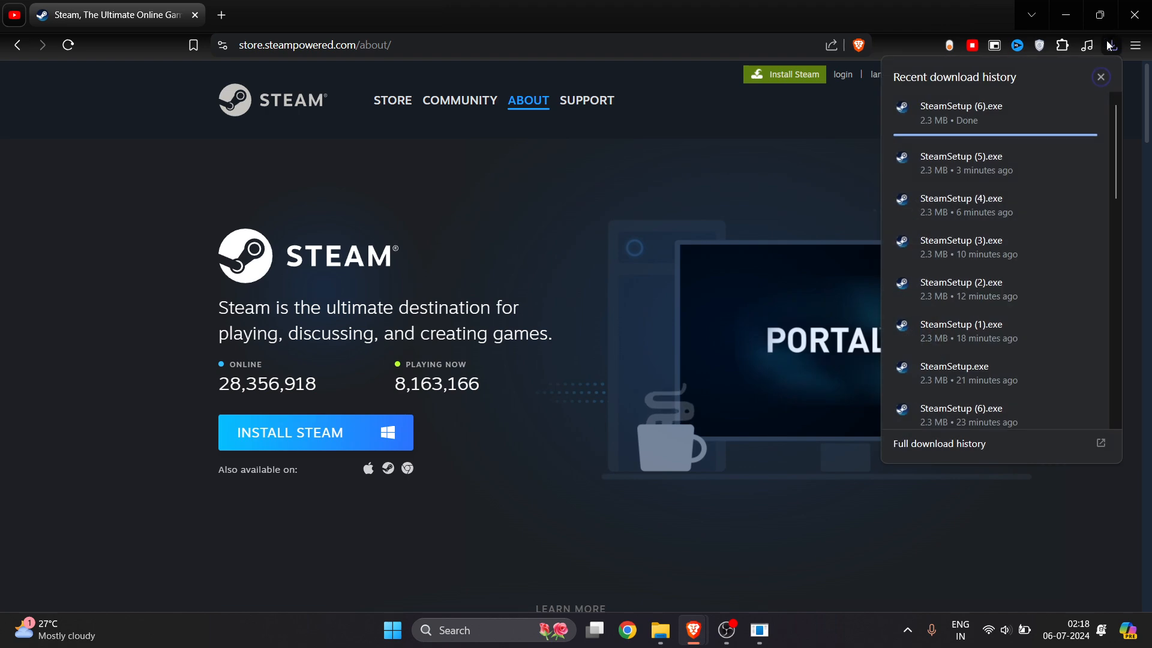
left_click(1100, 76)
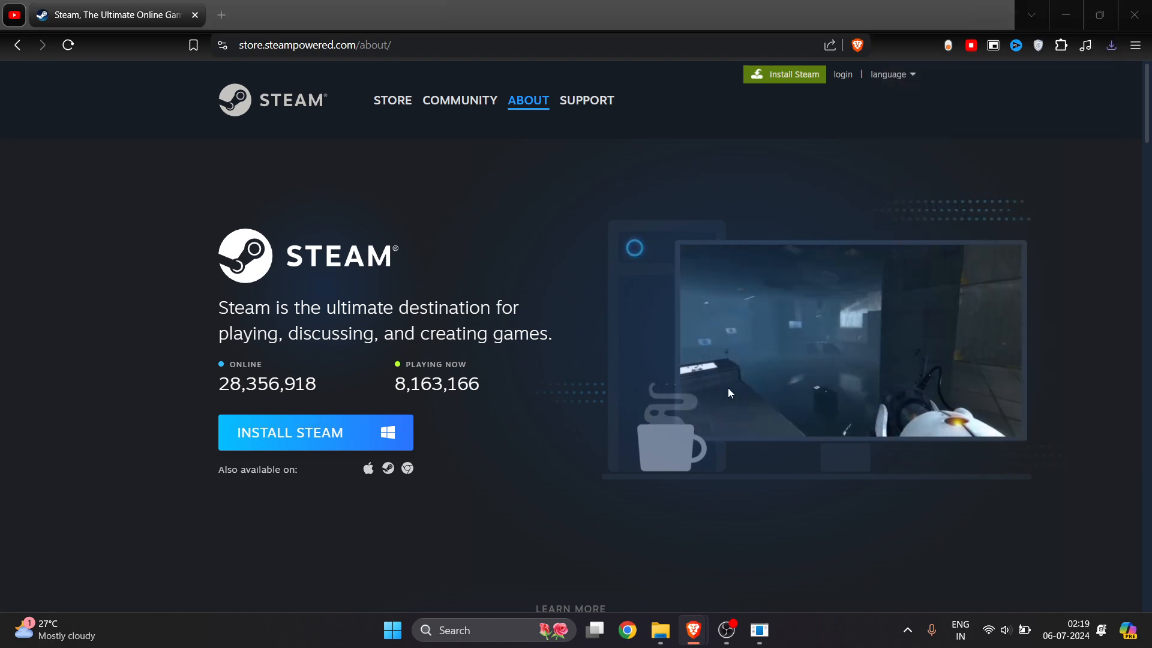
Step: Install Steam into the default destination folder through Steam Setup
left_click(315, 432)
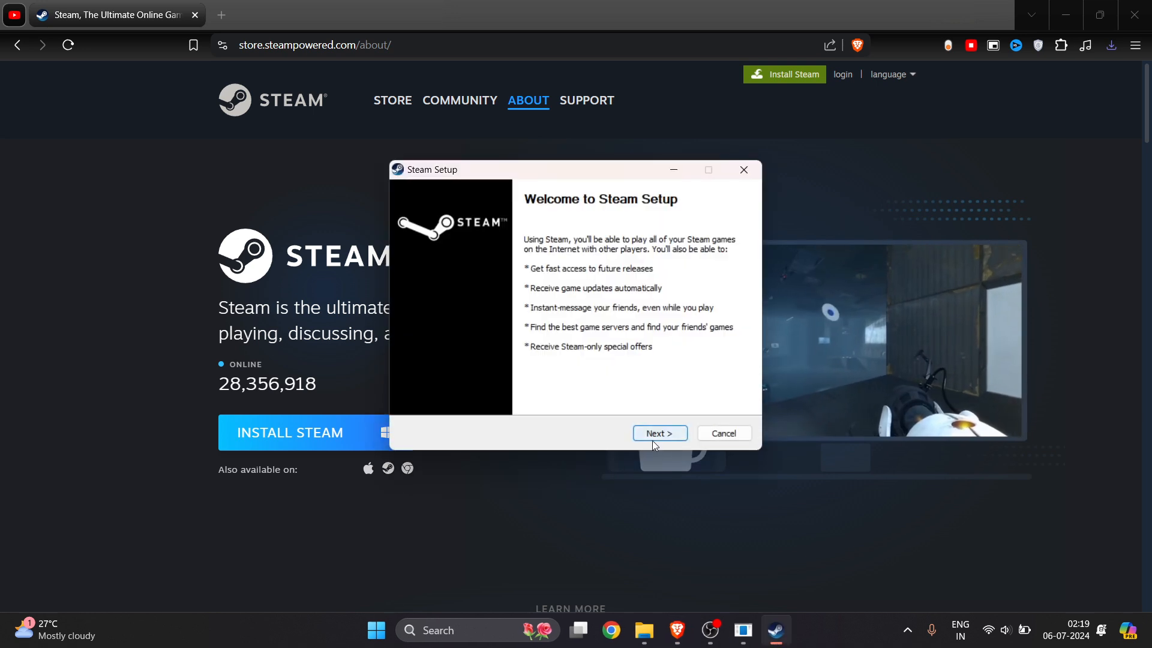
left_click(659, 433)
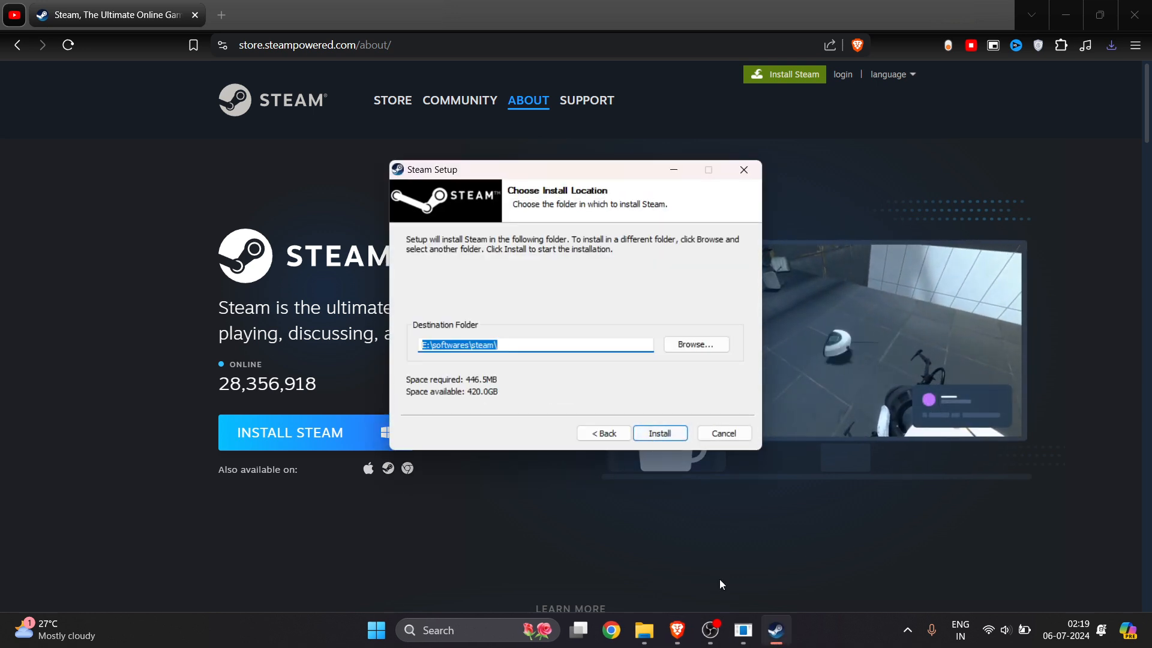
left_click(659, 433)
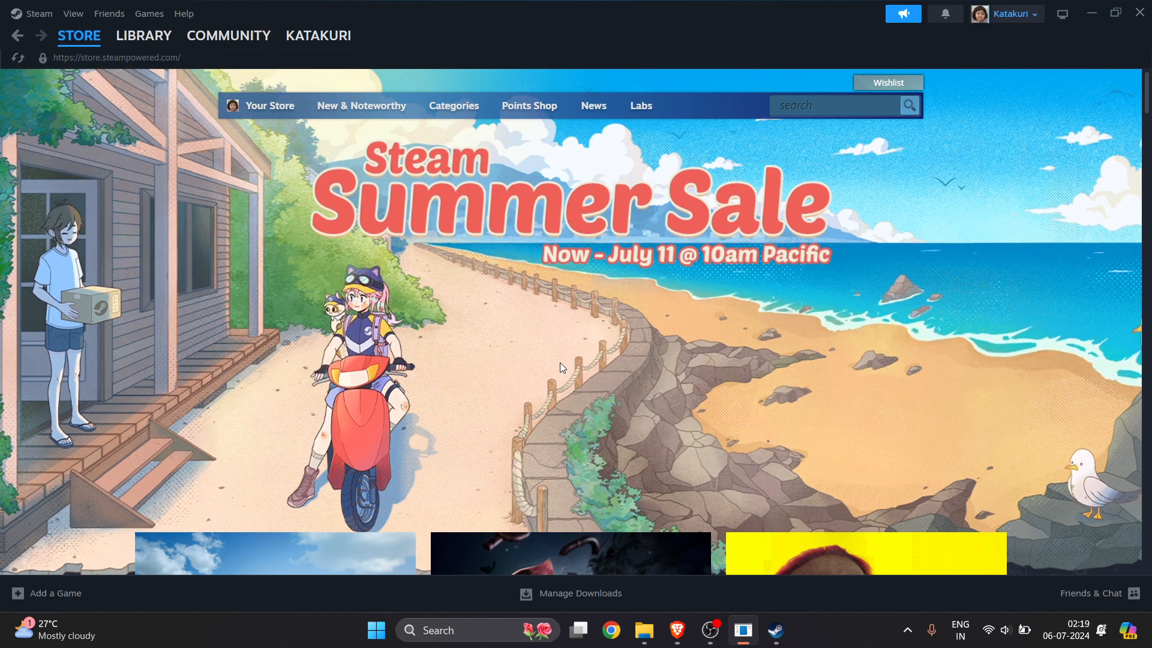
Step: Search the Steam store for 'granny' to list the Granny titles
left_click(838, 105)
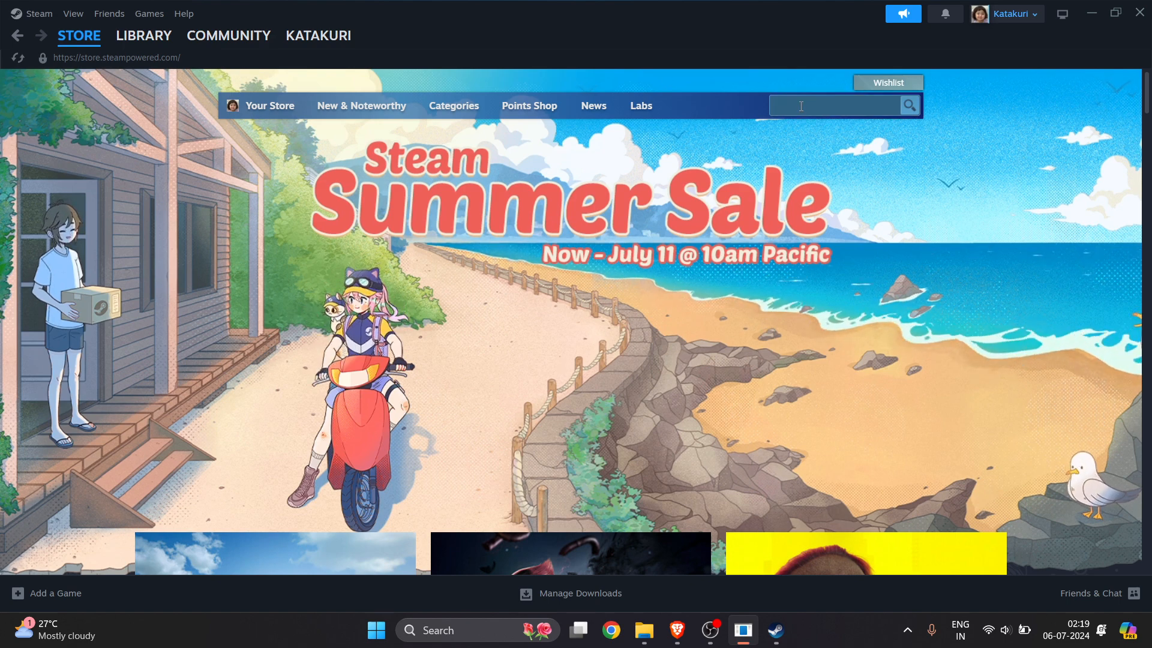
type("graany")
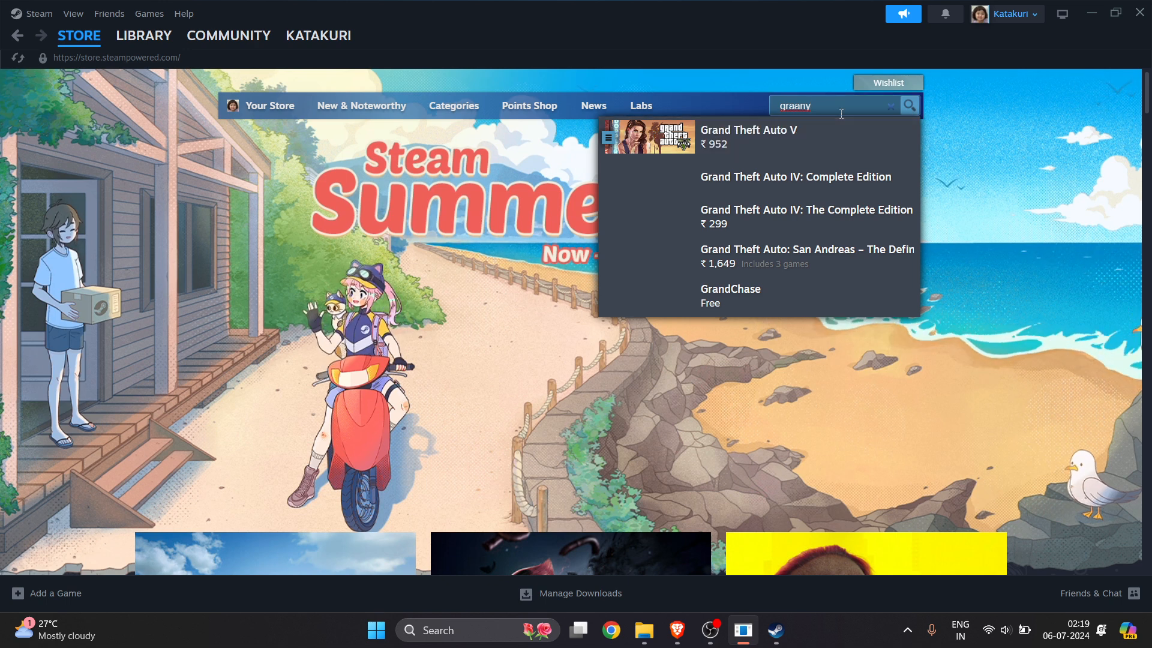
type("granny")
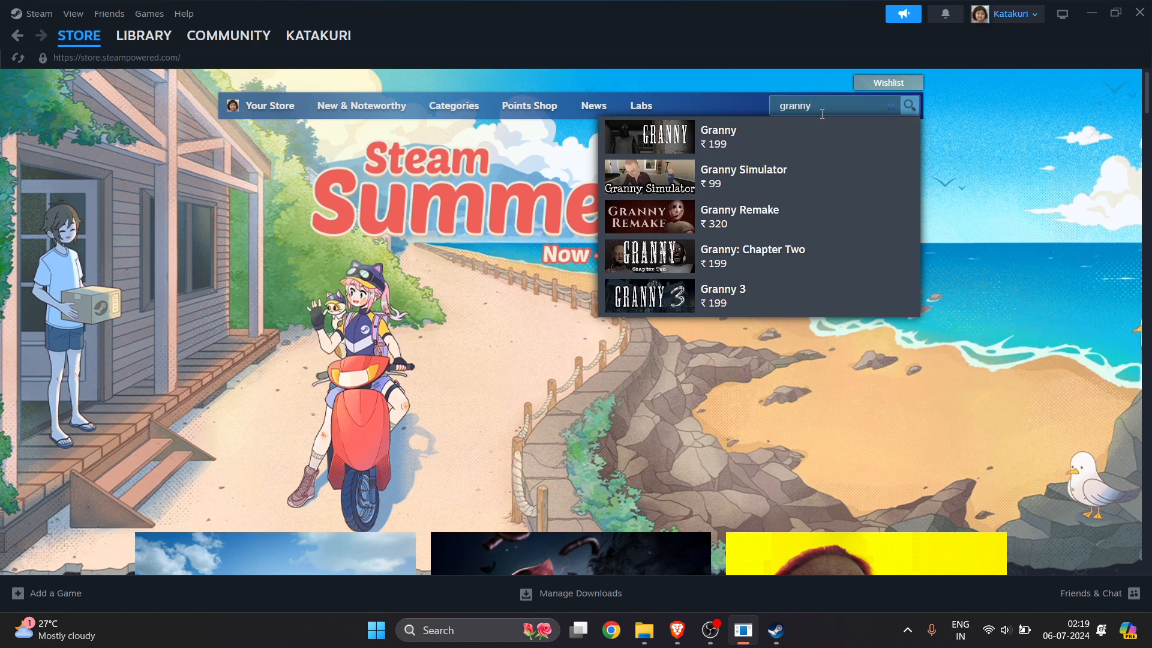
left_click(722, 295)
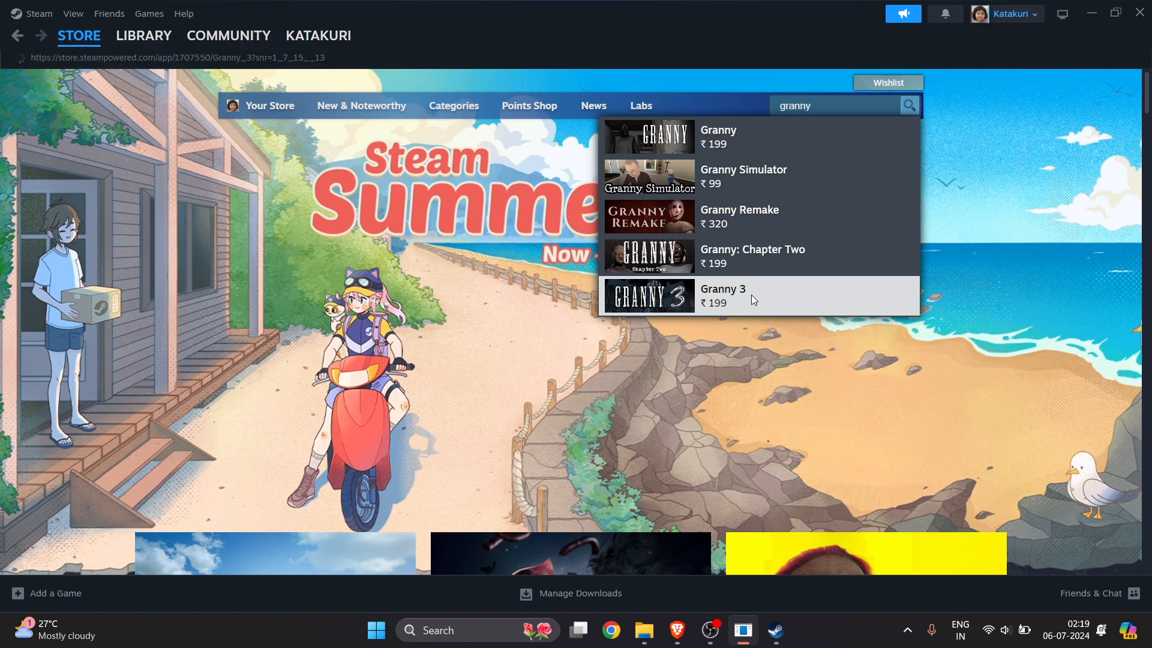
Step: Add Granny 3 (₹199) to the cart and continue from the cart to payment
left_click(722, 296)
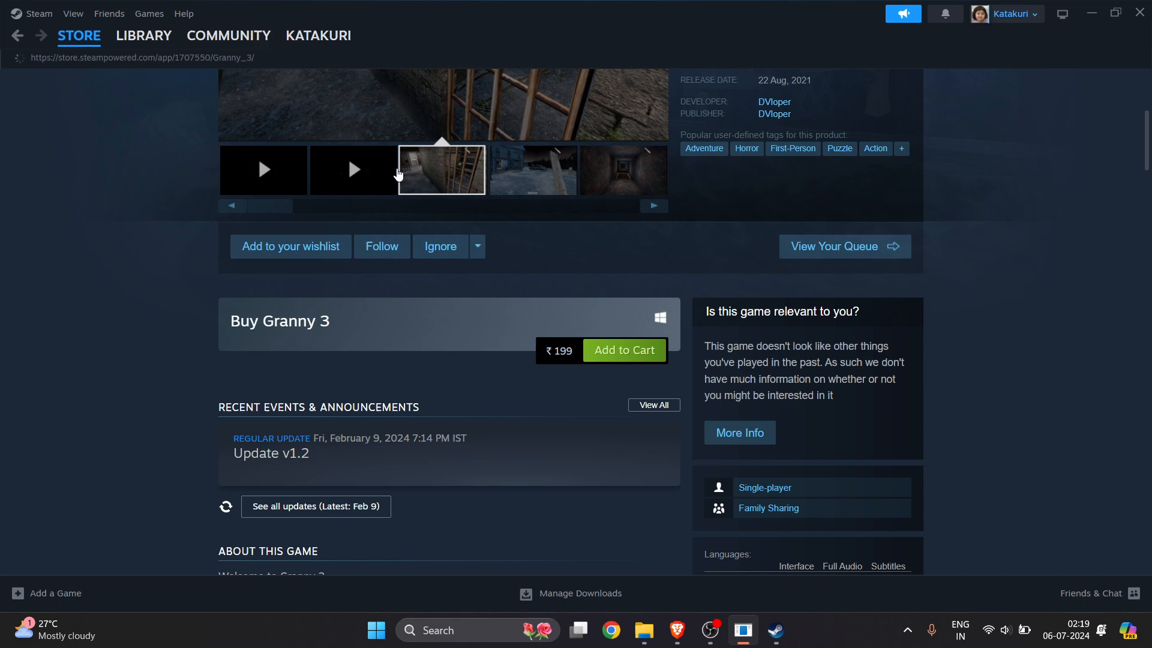
scroll("down", 3)
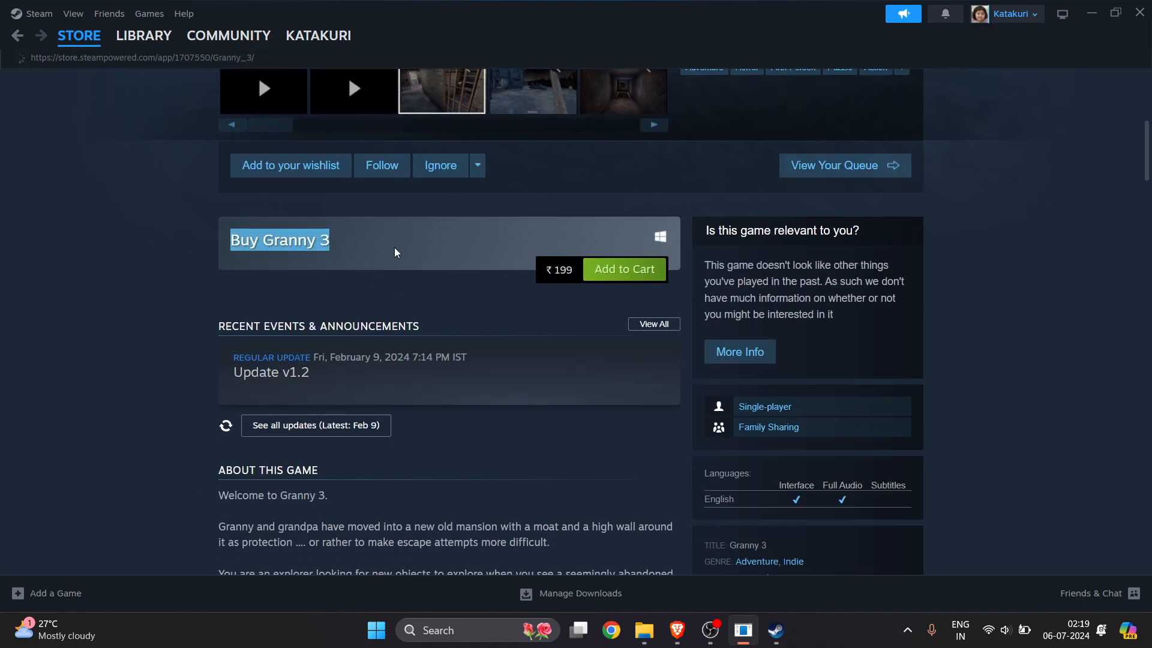
left_click(623, 269)
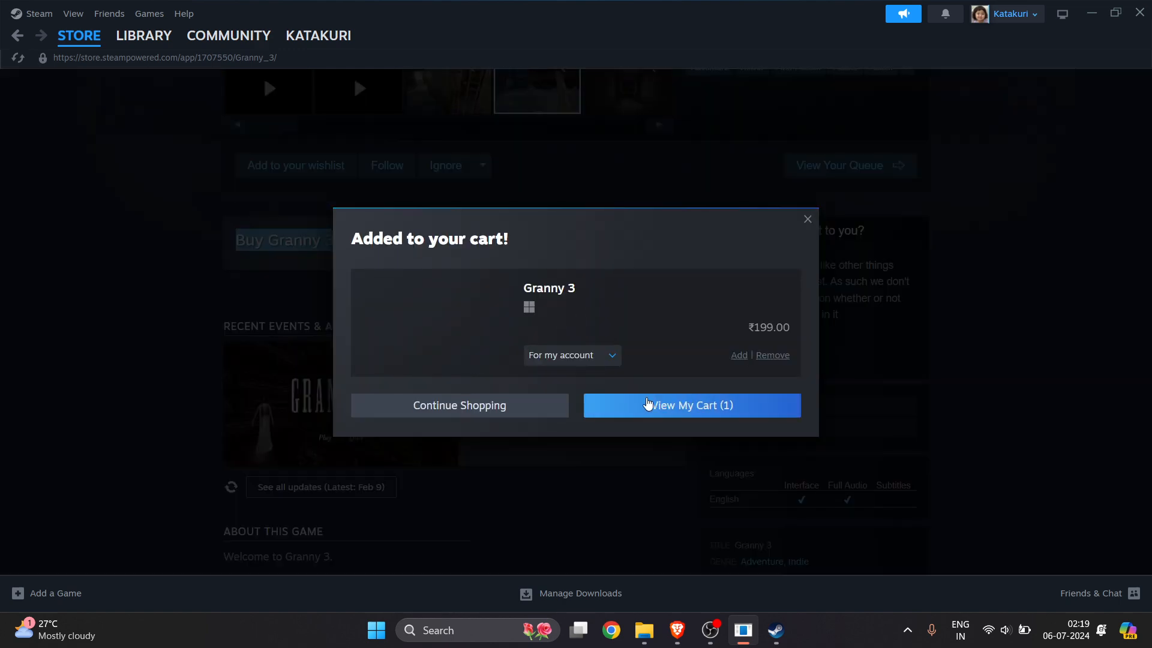
left_click(691, 405)
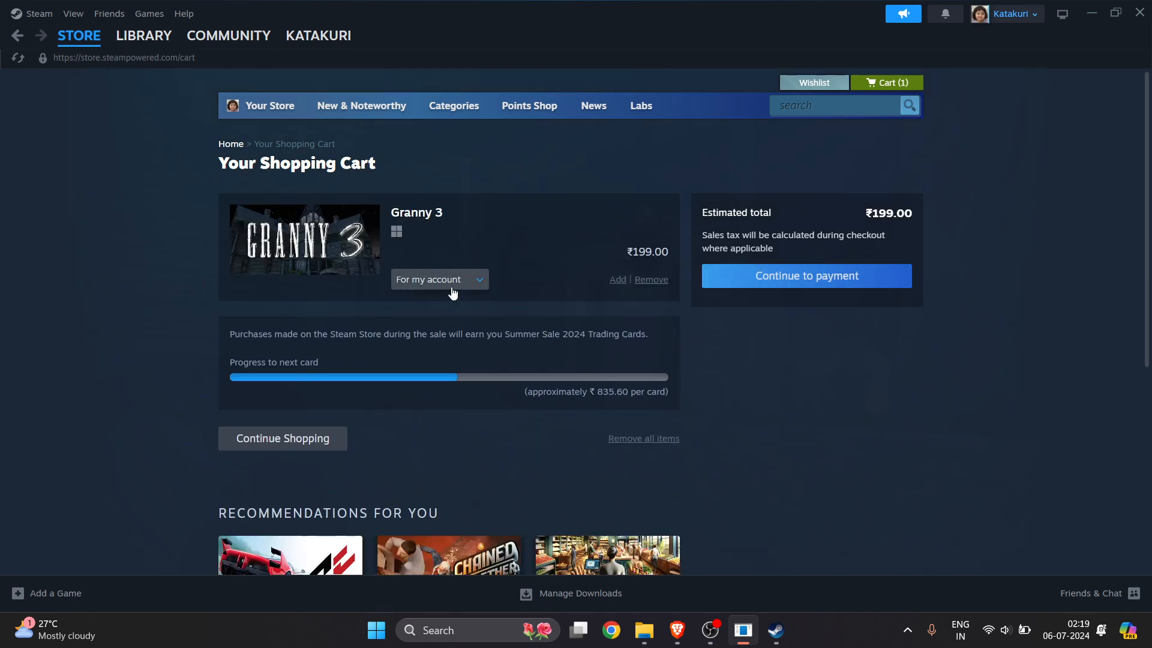
left_click(806, 276)
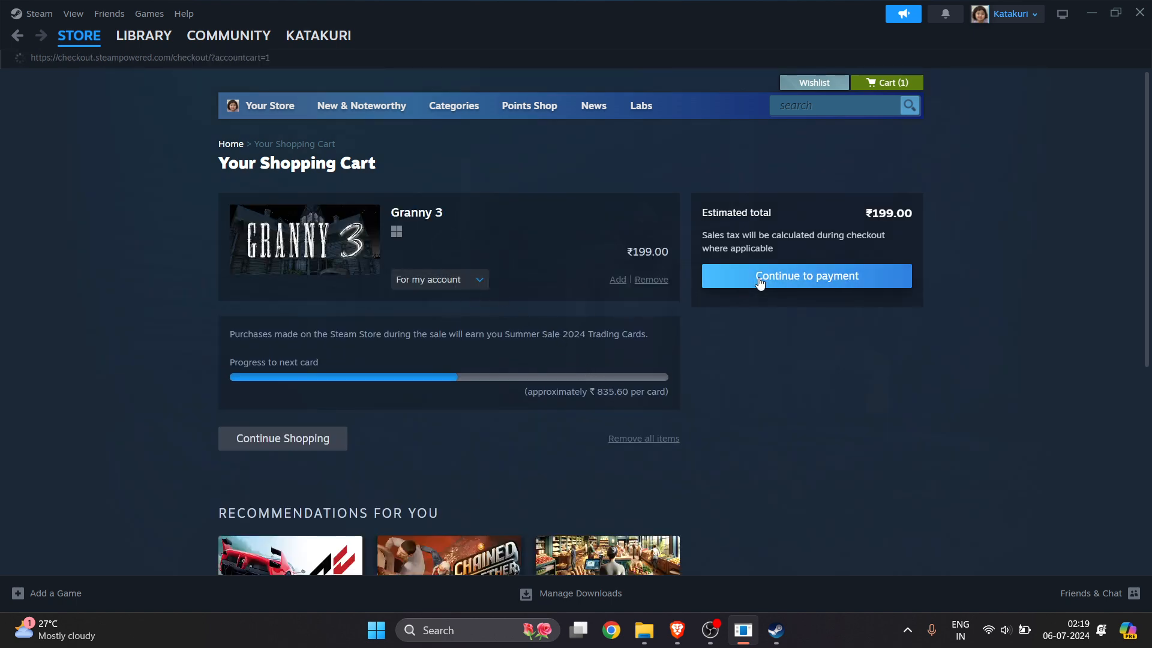
left_click(805, 276)
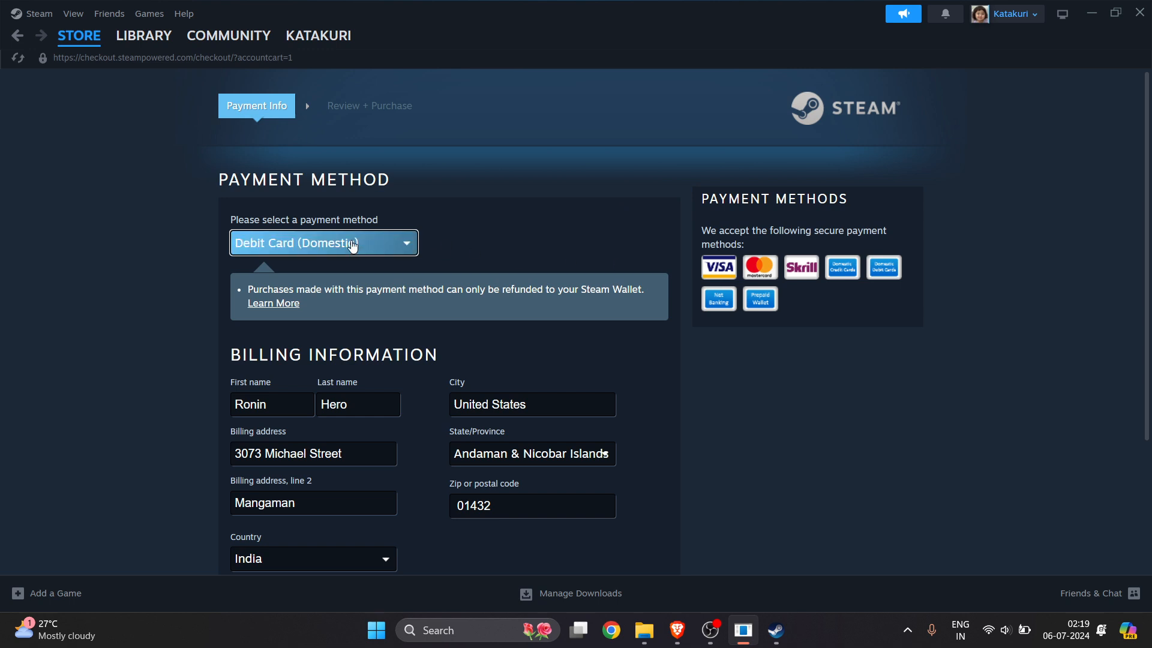
Step: Choose Visa as the payment method, then switch to the Library view
left_click(323, 242)
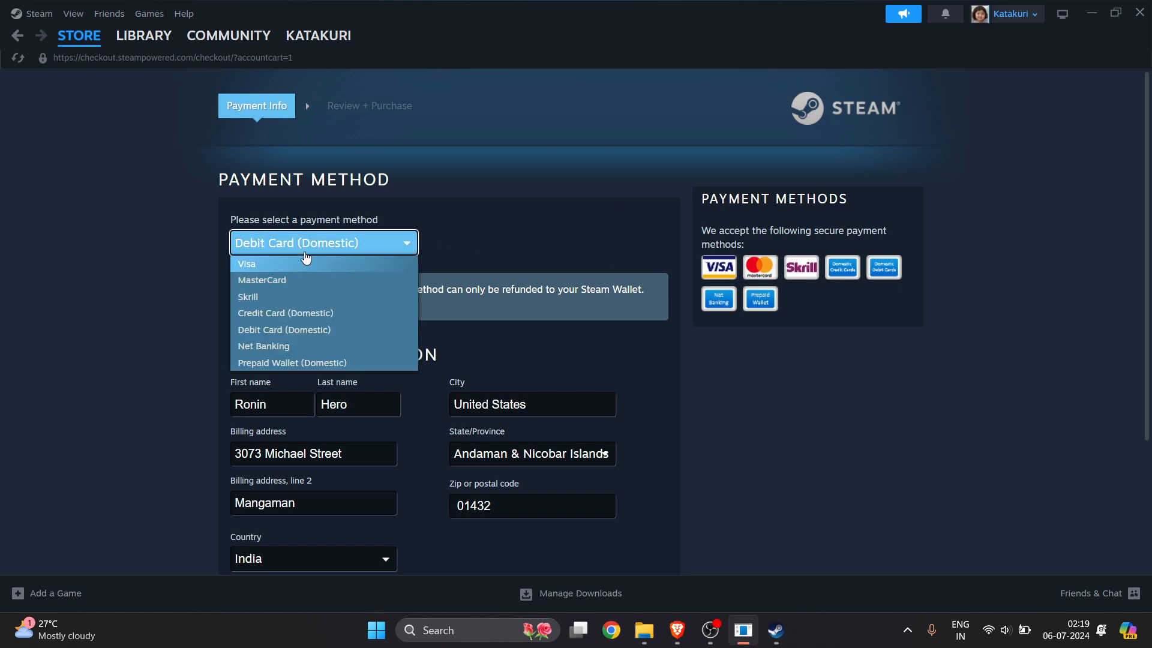
mouse_move(295, 312)
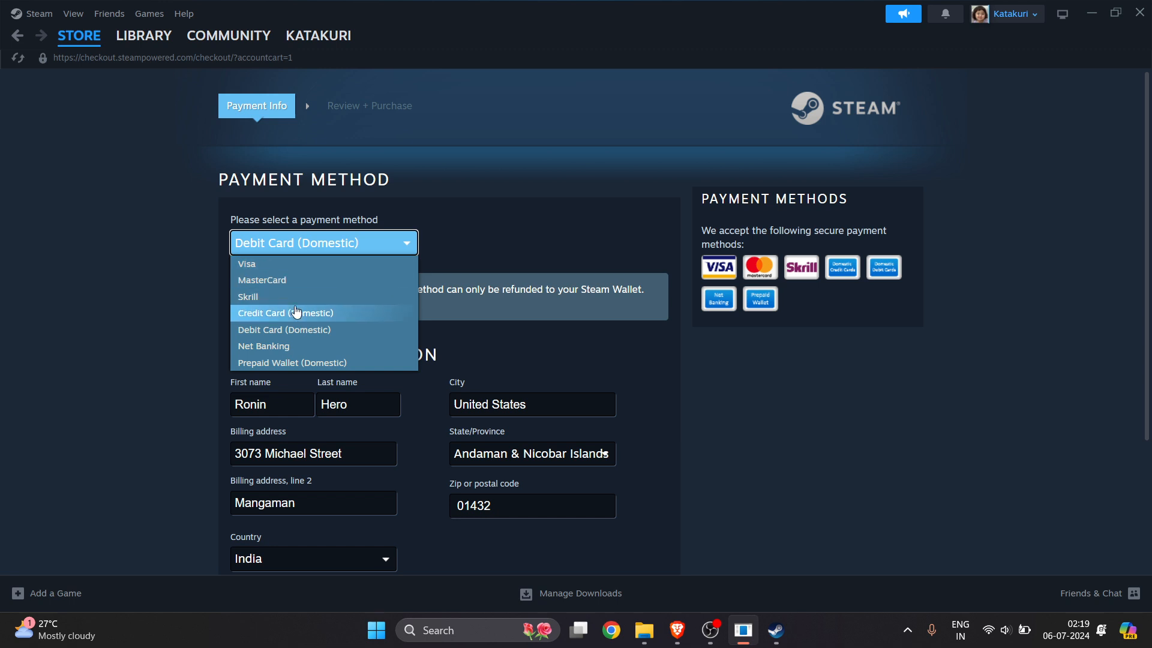
left_click(246, 263)
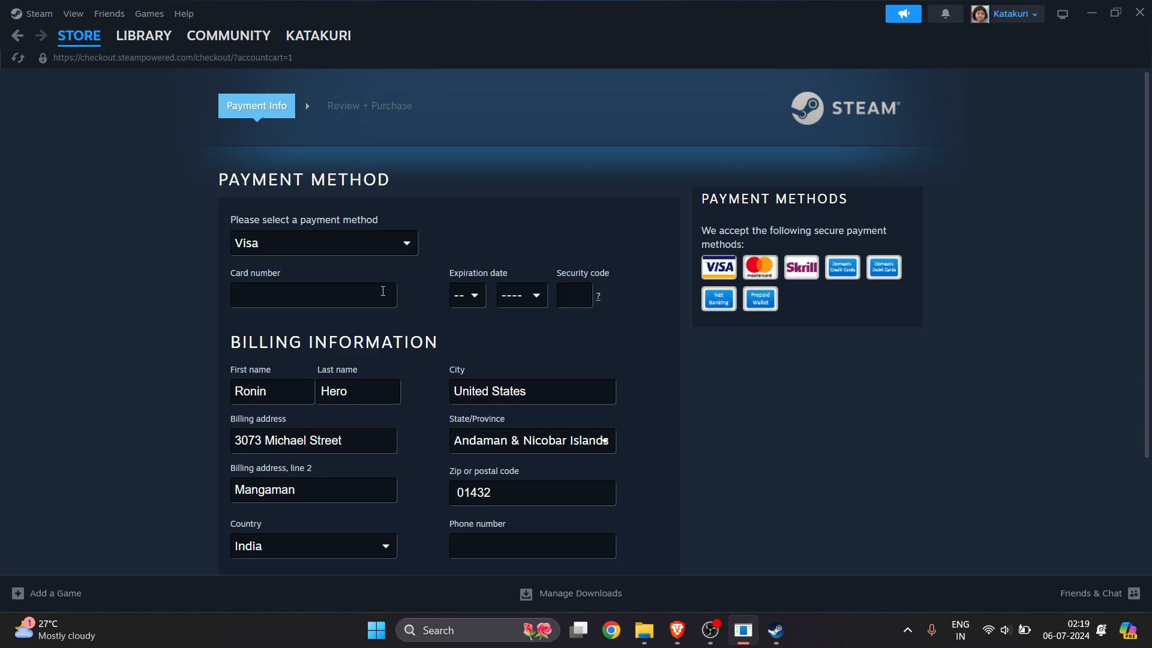
scroll("down", 3)
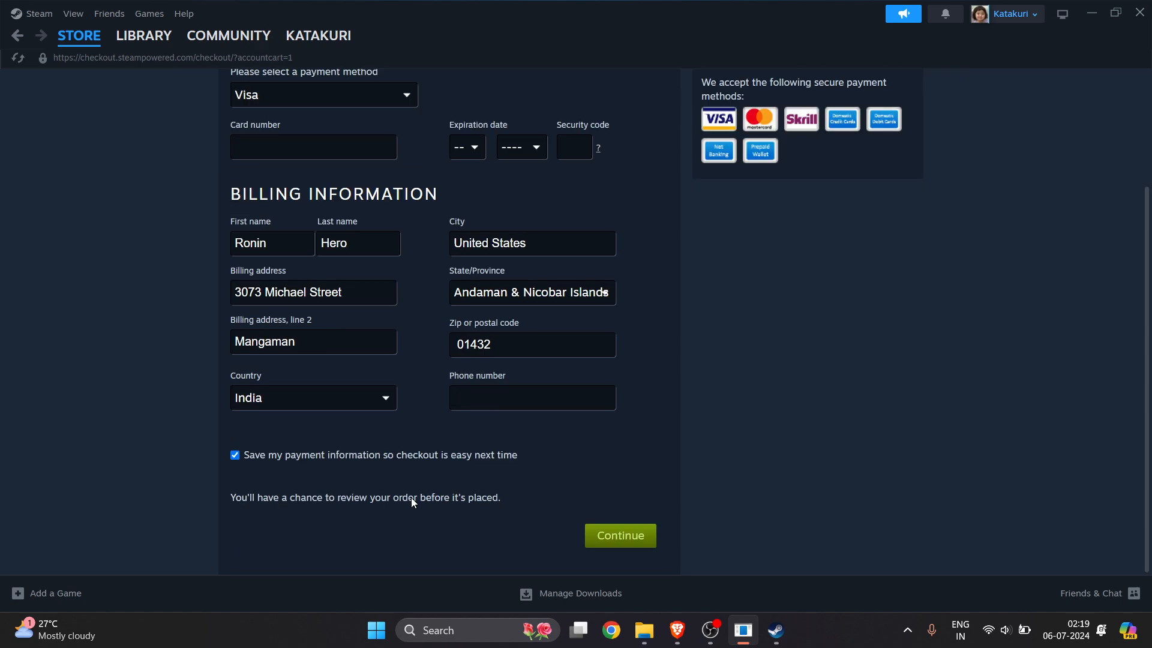
mouse_move(381, 474)
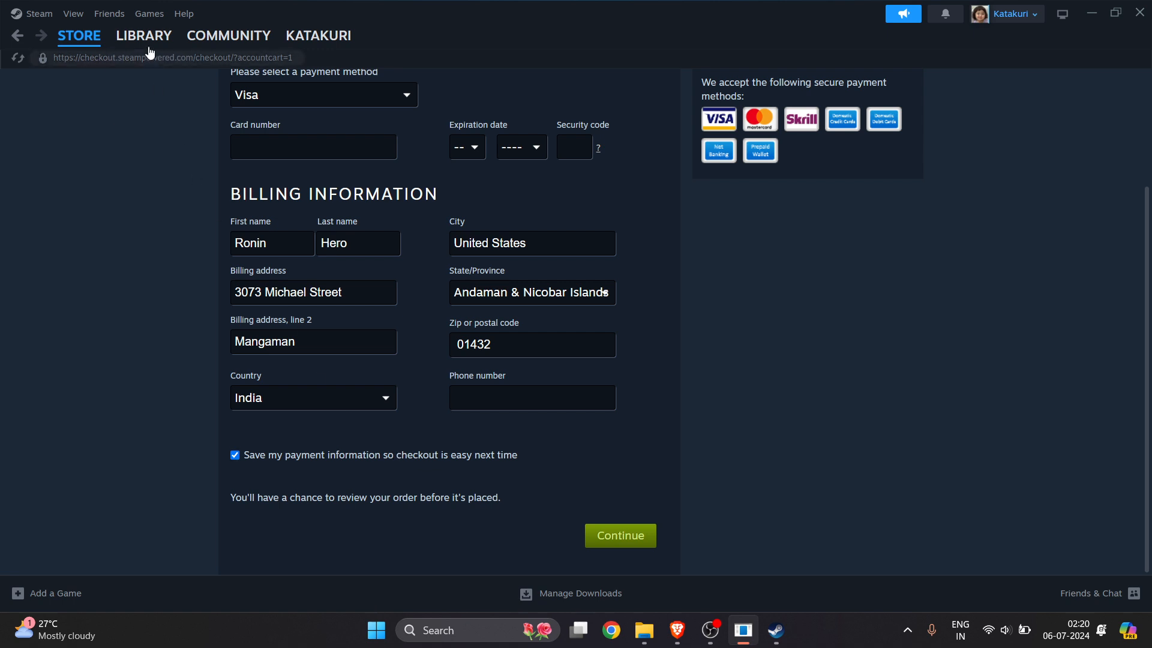
left_click(144, 35)
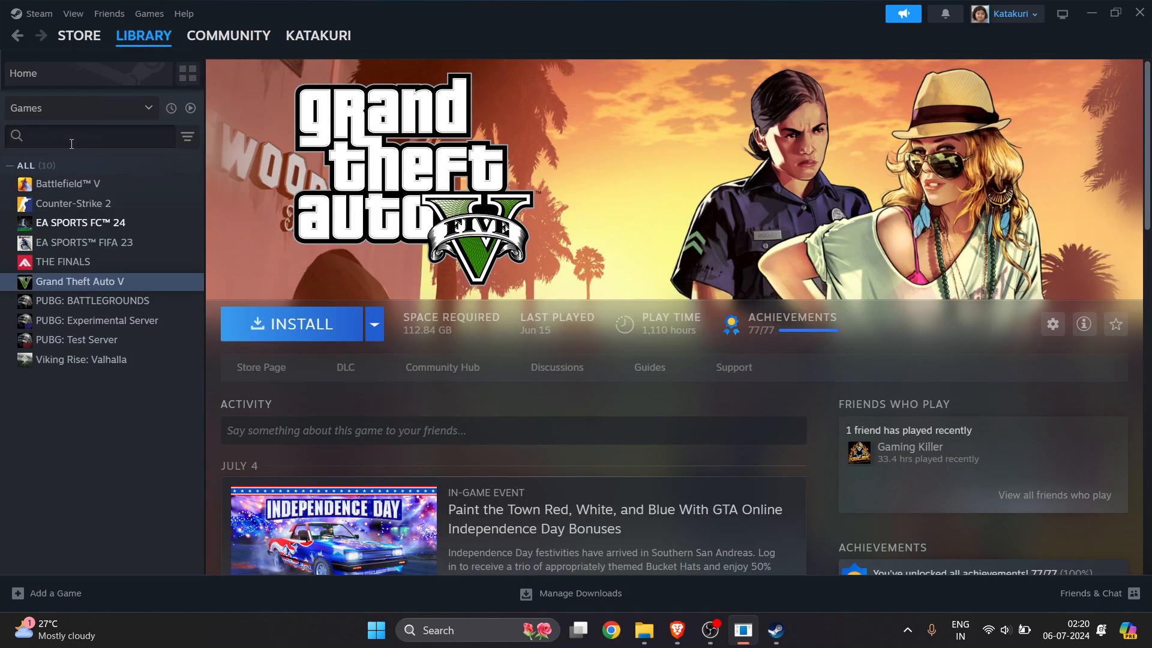
left_click(81, 108)
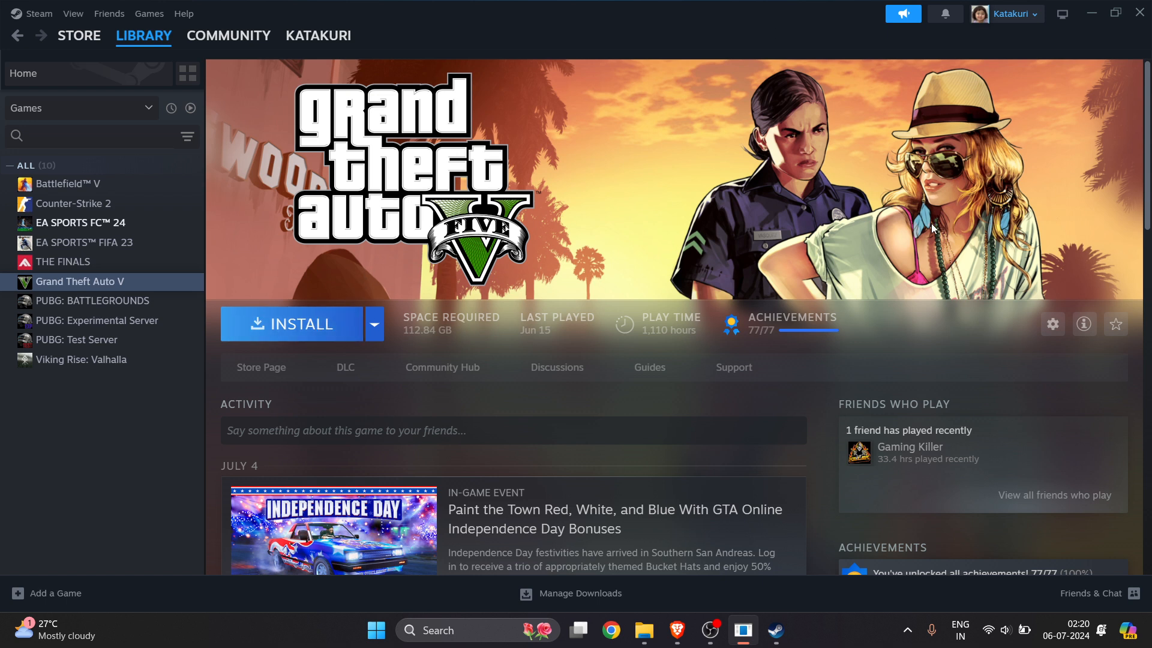
mouse_move(881, 239)
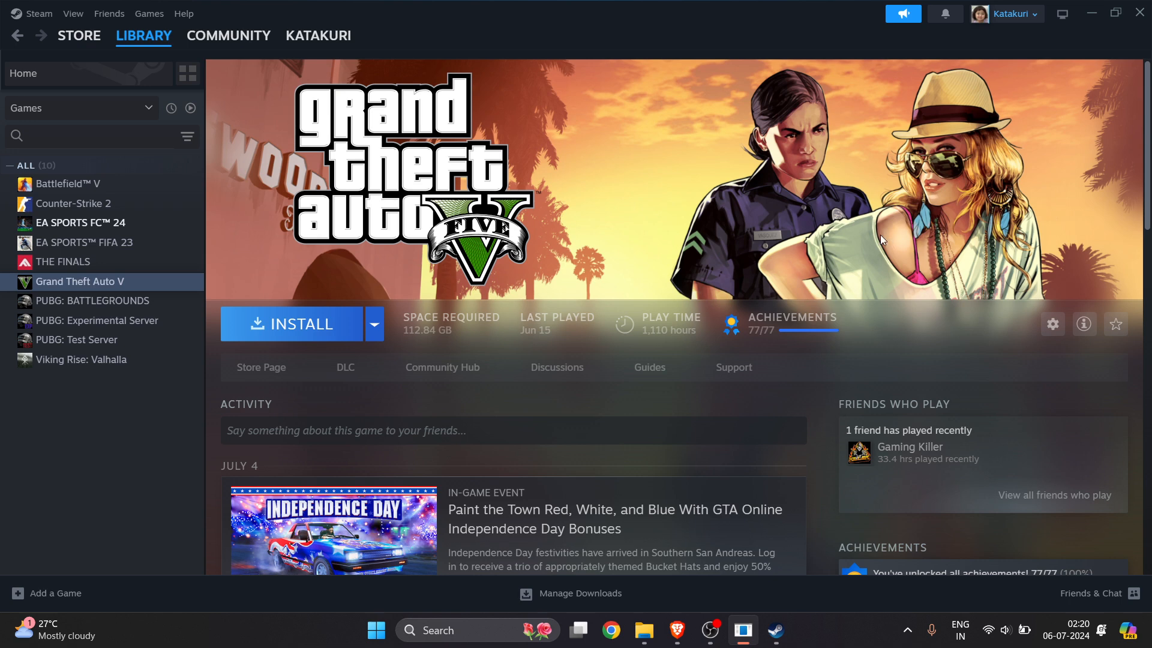